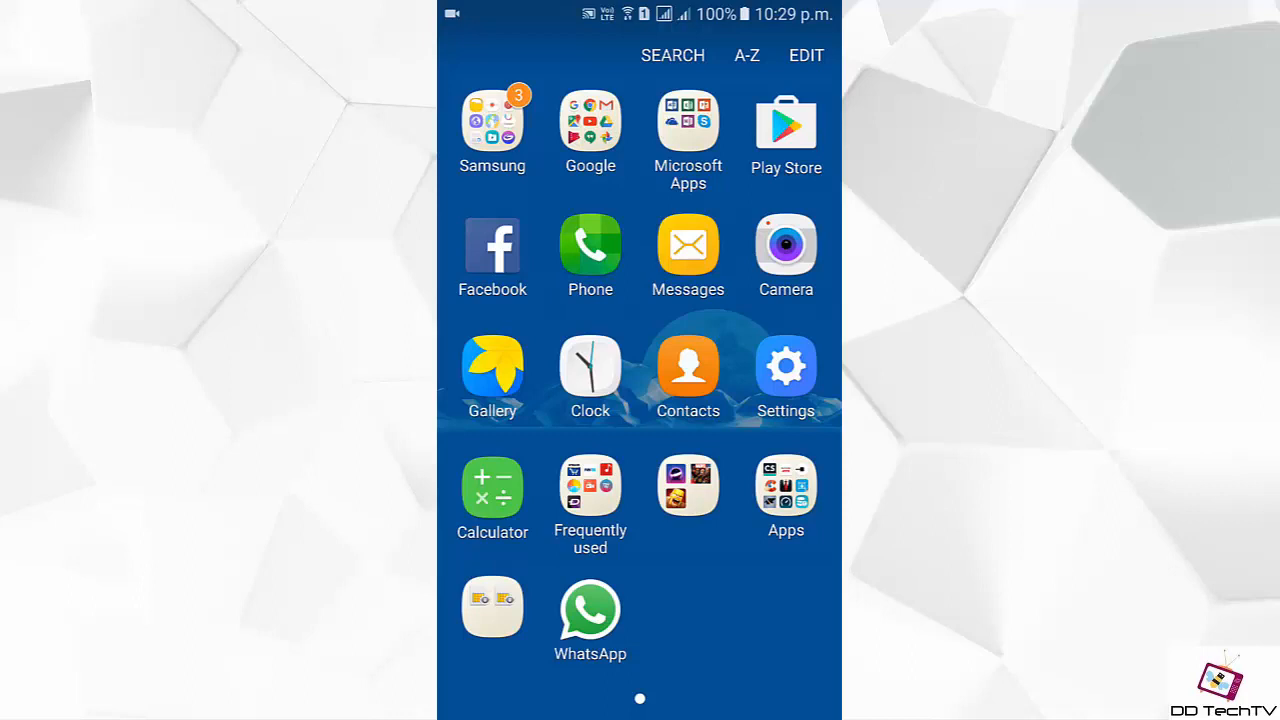
Launch the Settings app from the app drawer
{"action": "left_click", "coordinate": [785, 365]}
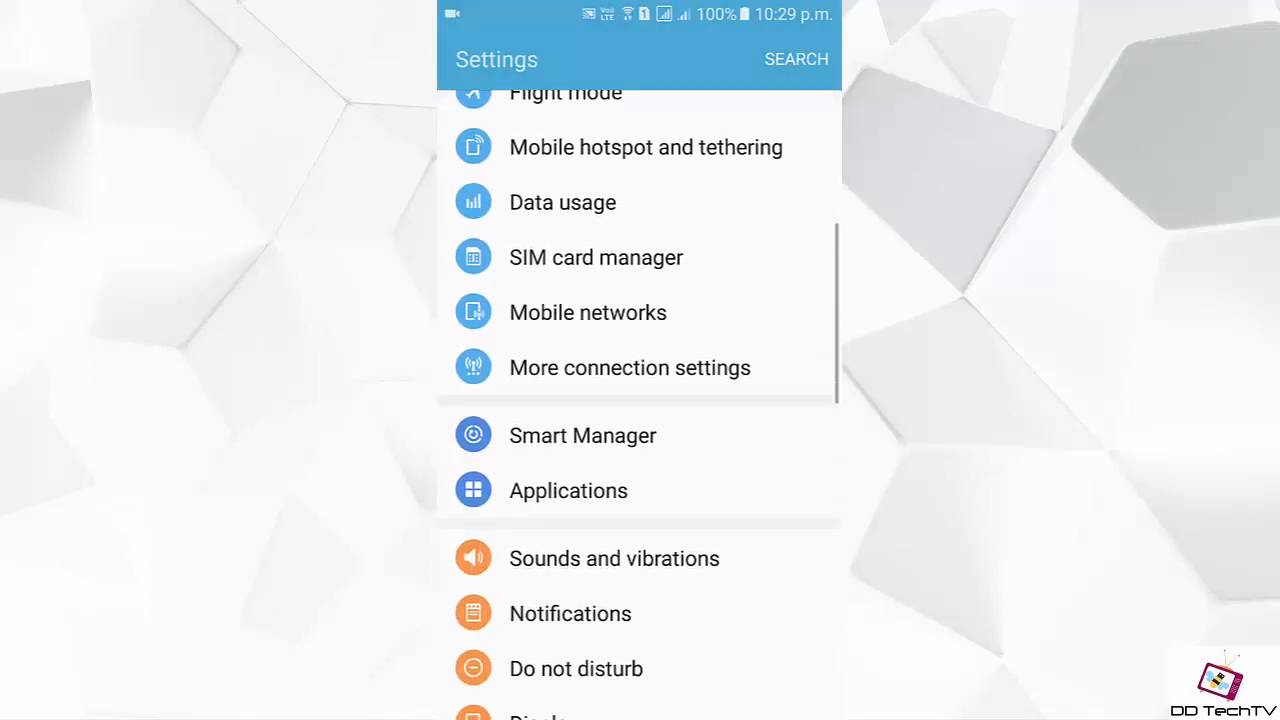
Open the Applications section and scroll down through the installed apps list
{"action": "left_click", "coordinate": [568, 490]}
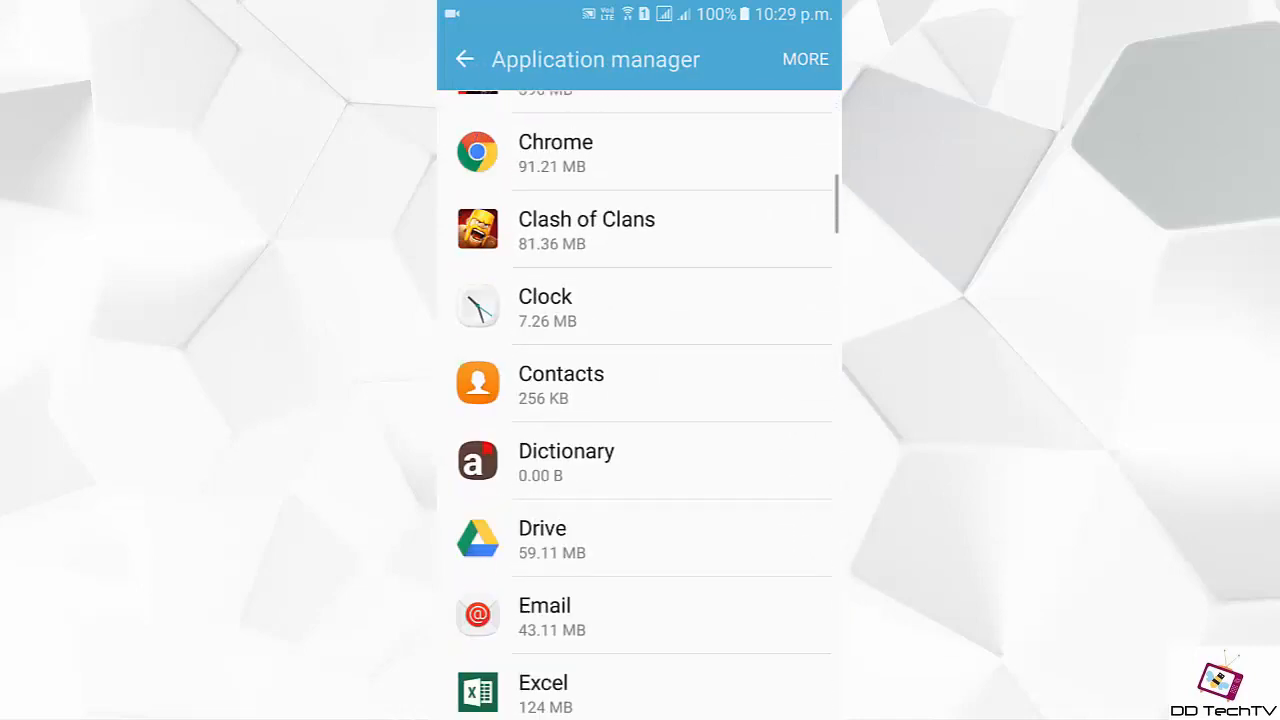
{"action": "scroll", "scroll_direction": "down", "scroll_amount": 3}
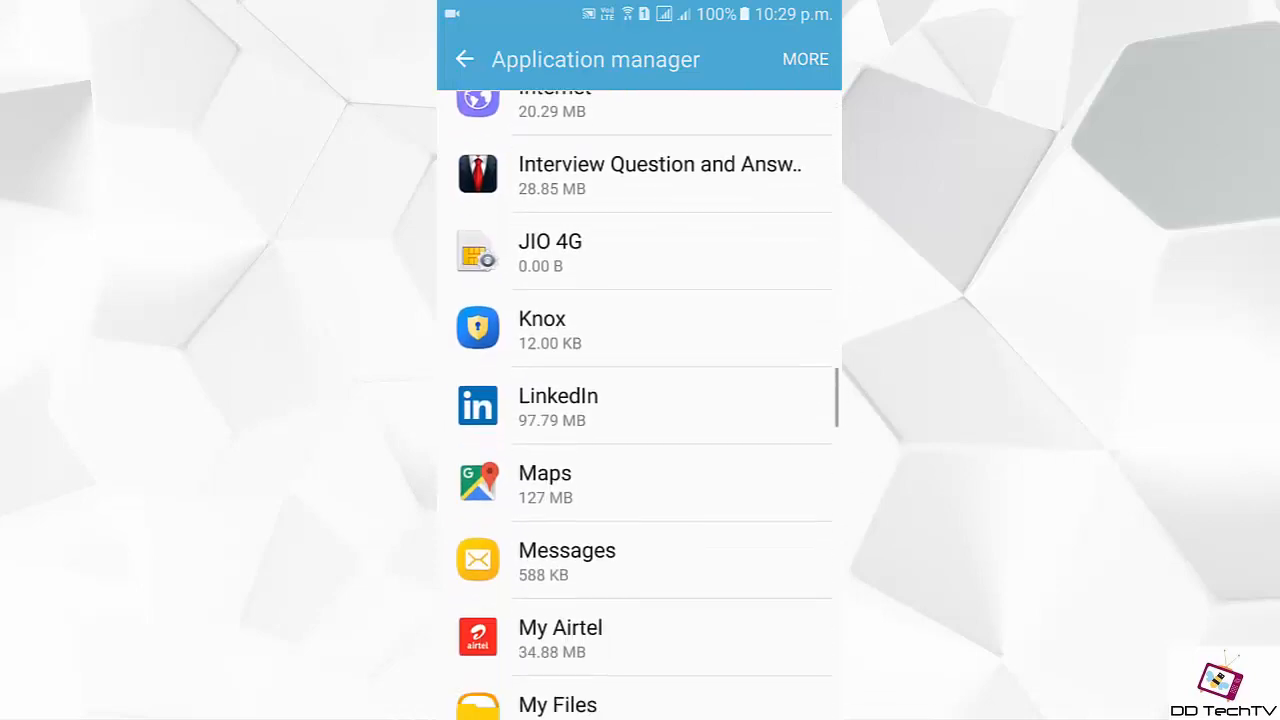
{"action": "scroll", "scroll_direction": "down", "scroll_amount": 3}
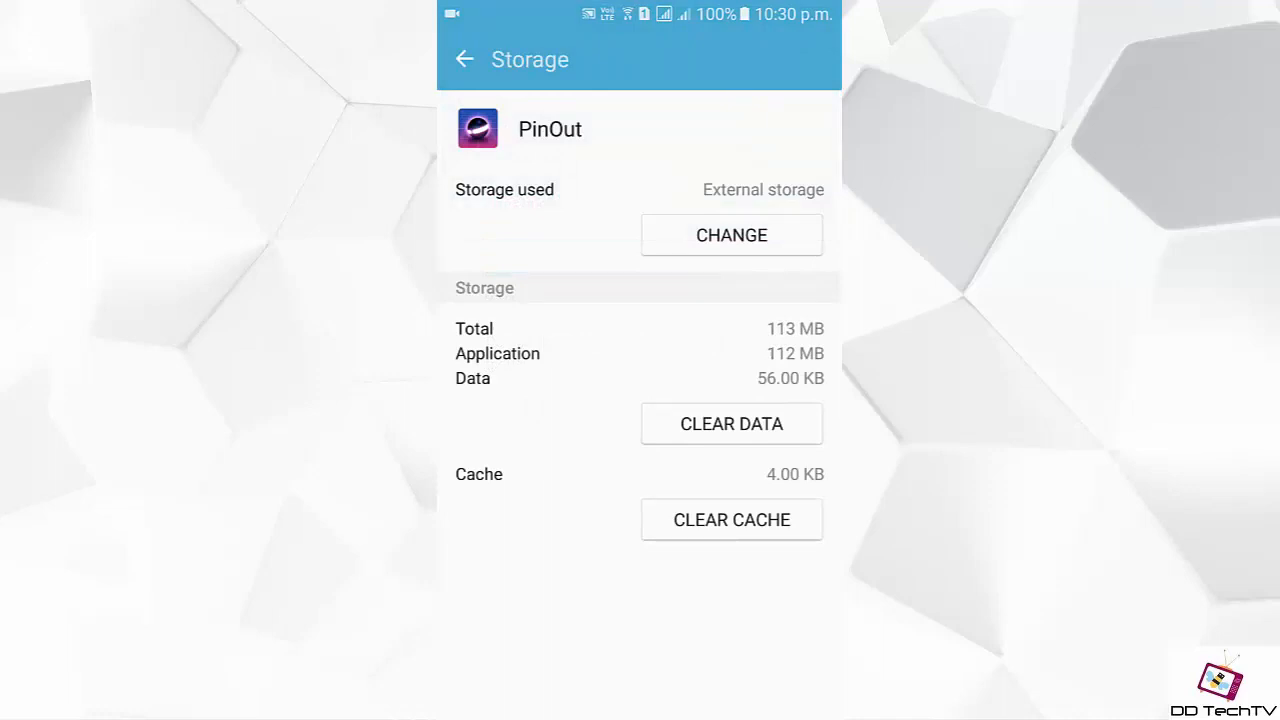
Go back from PinOut's storage details screen
{"action": "left_click", "coordinate": [464, 59]}
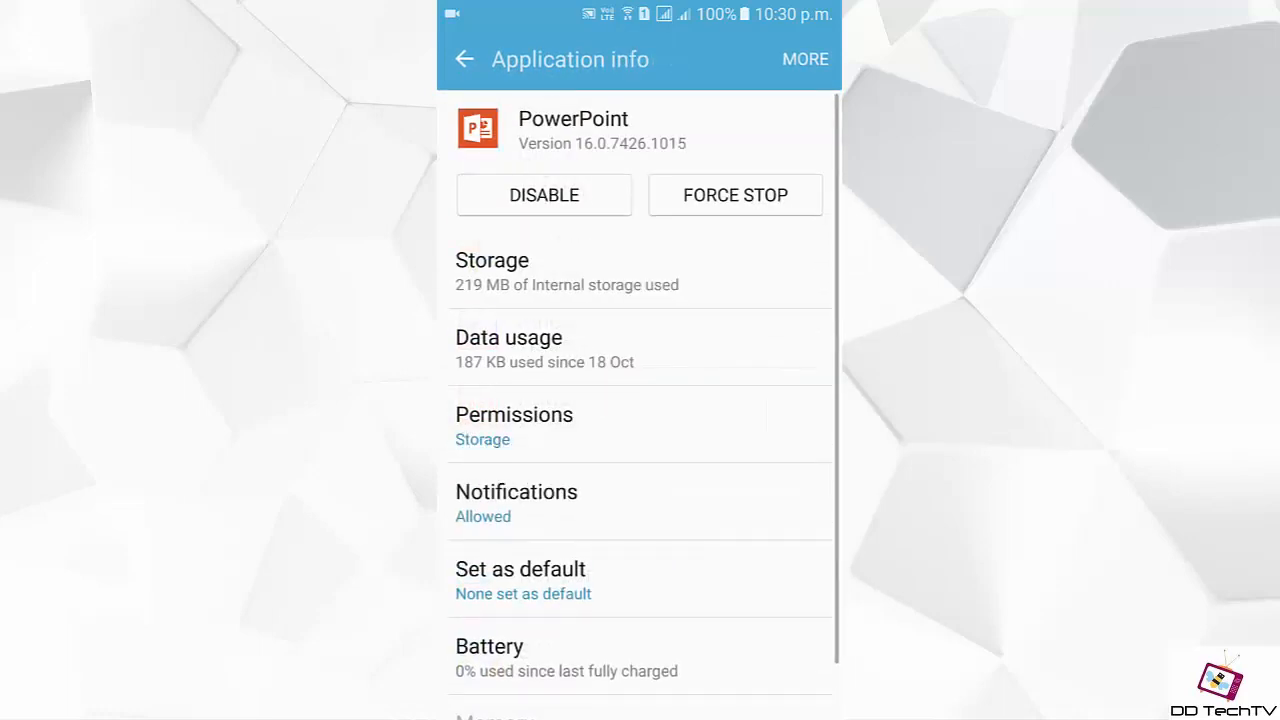
View PowerPoint's storage details, which lack a Change option, then back out to Applications
{"action": "left_click", "coordinate": [492, 270]}
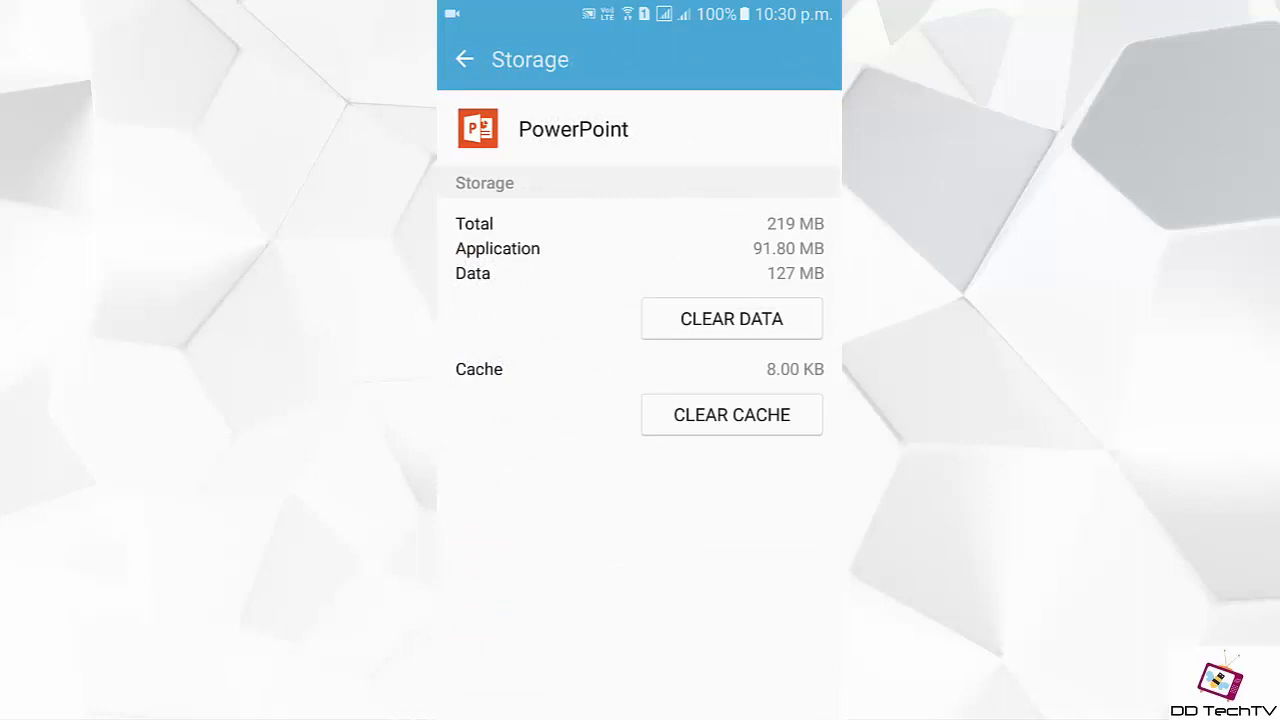
{"action": "left_click", "coordinate": [464, 59]}
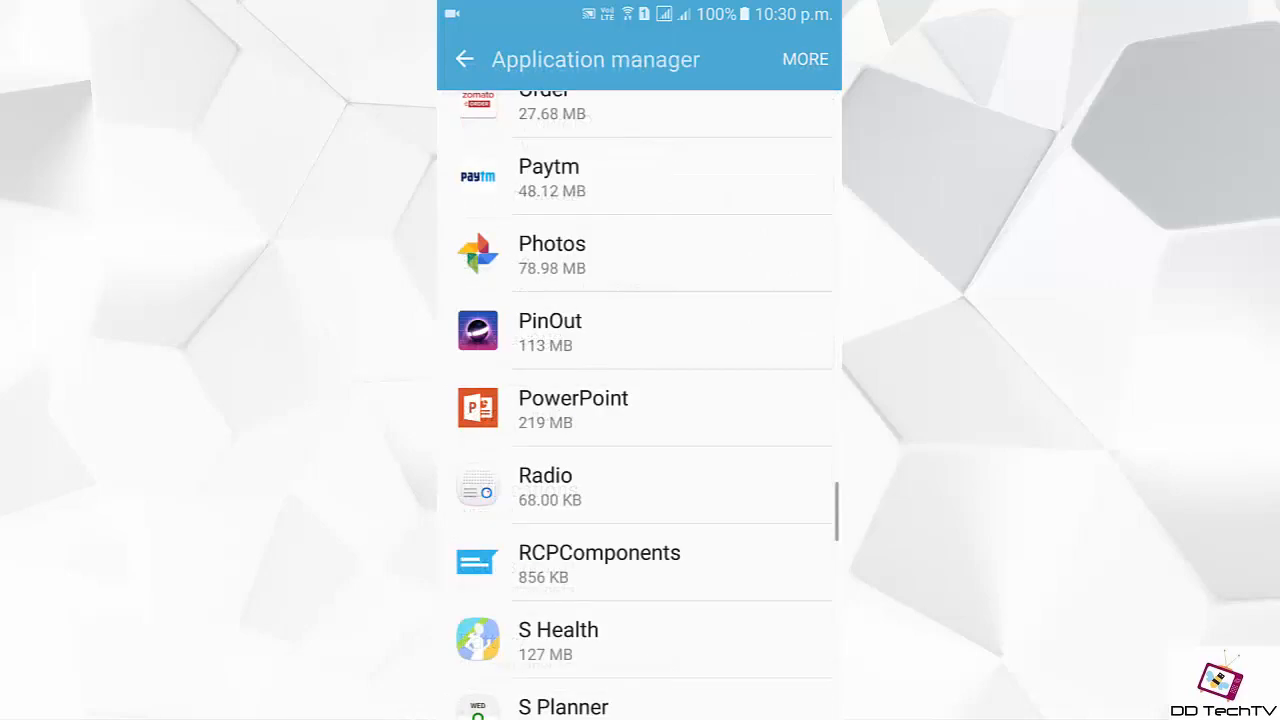
{"action": "left_click", "coordinate": [464, 59]}
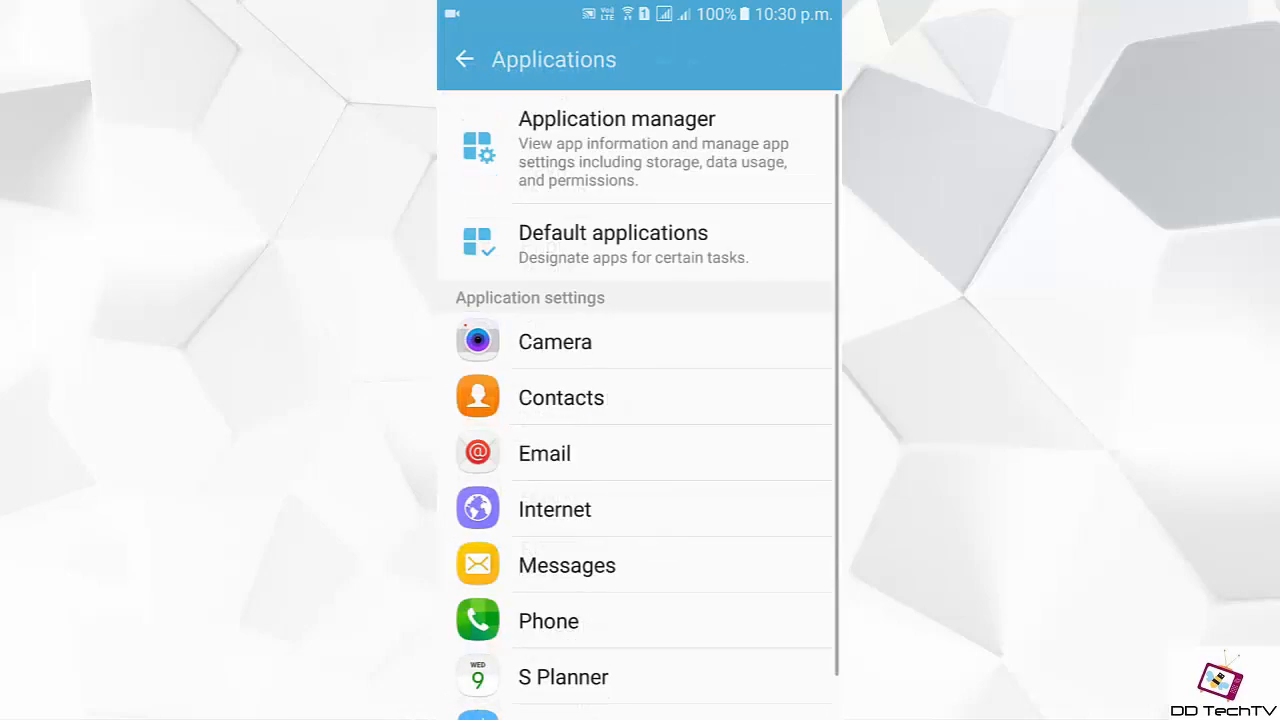